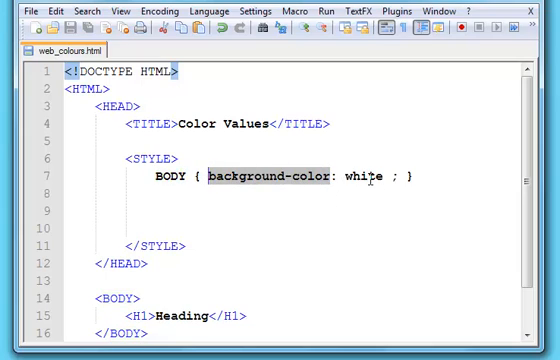
# - Replace the BODY background-color value 'white', starting to type a new named colour ('Dee')
pyautogui.doubleClick(364, 176)
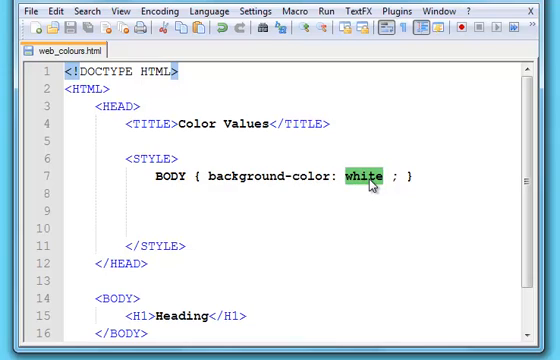
pyautogui.write('r')
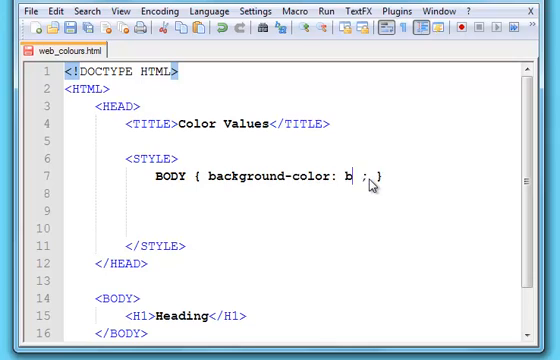
pyautogui.write('lue')
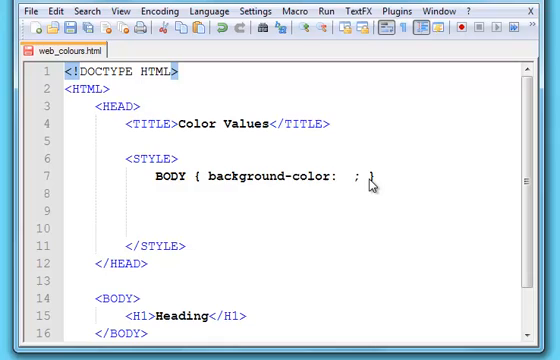
pyautogui.write('Dee')
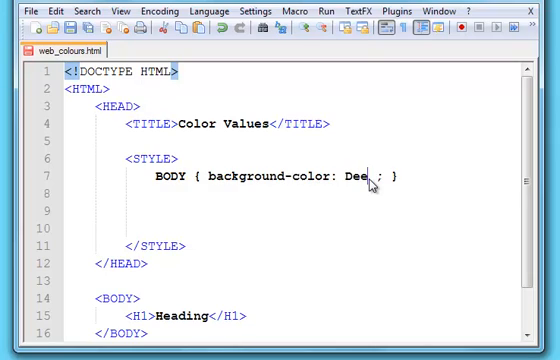
# - Complete the BODY background-color value as DeepPink
pyautogui.write('pPink')
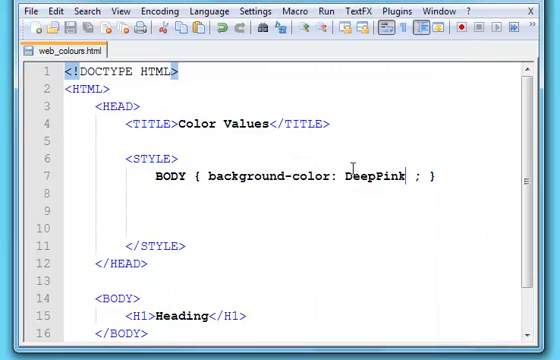
# - Restore the BODY background-color to white and start a new line below the rule
pyautogui.write('wh')
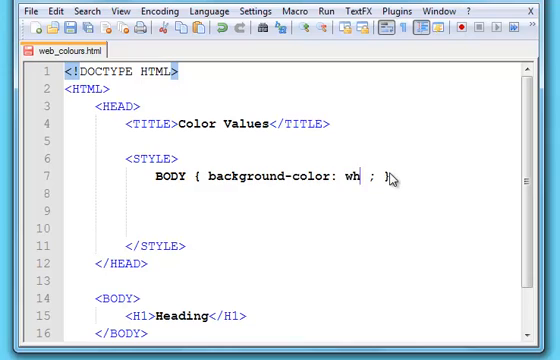
pyautogui.write('ite')
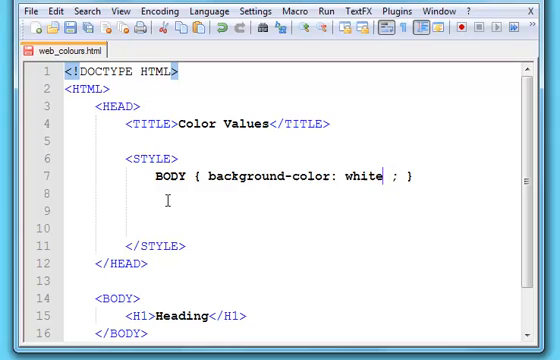
pyautogui.click(160, 196)
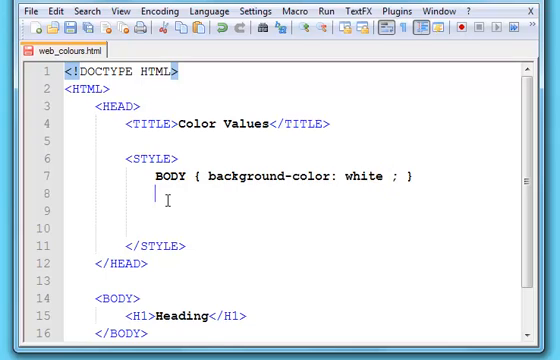
pyautogui.press('Return')
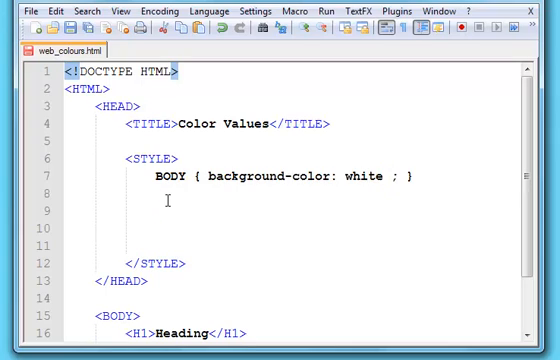
# - Add the rule H1 {color: RGB(255, 0, 100) ;} to the style block
pyautogui.write('H')
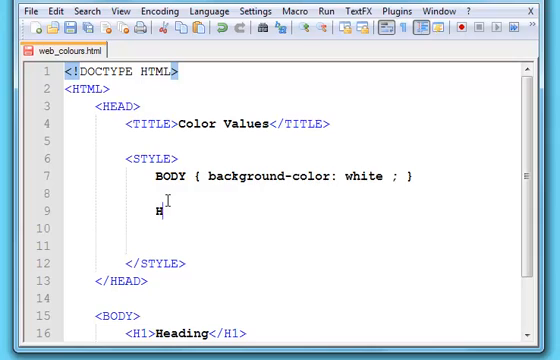
pyautogui.write('1')
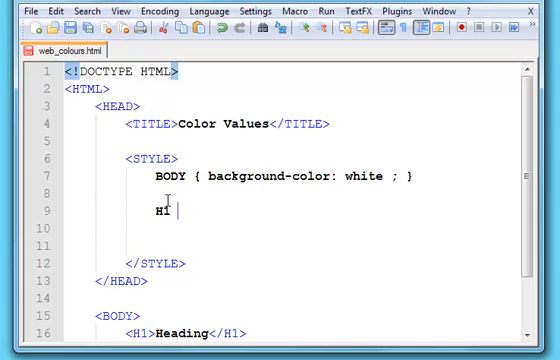
pyautogui.write('{}')
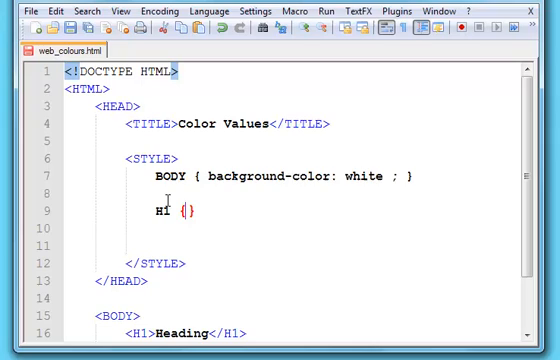
pyautogui.write('color')
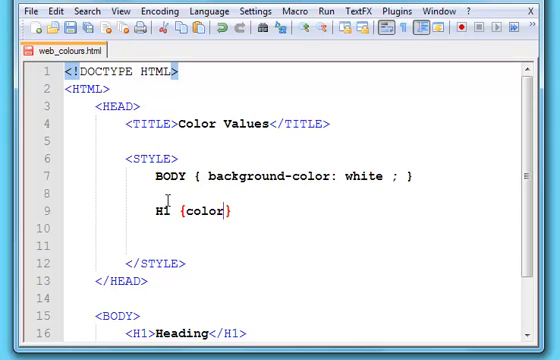
pyautogui.write(':')
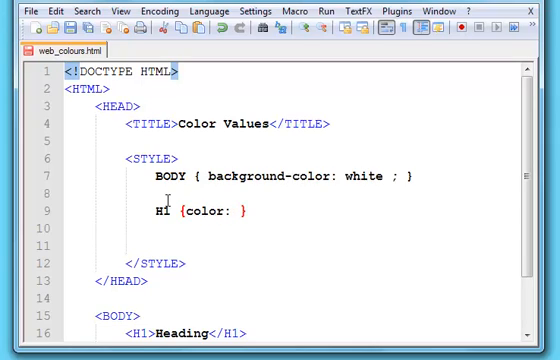
pyautogui.write('RGB')
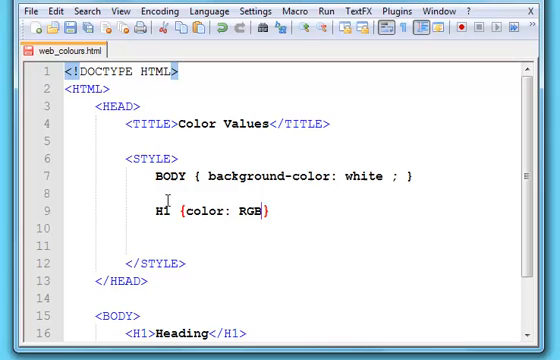
pyautogui.write('()')
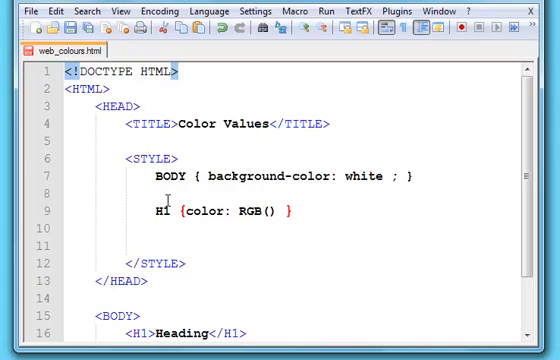
pyautogui.write(';}')
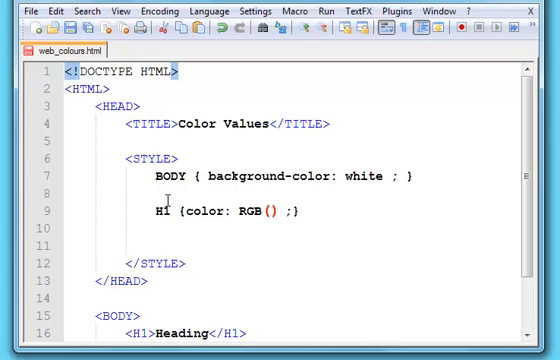
pyautogui.write('2')
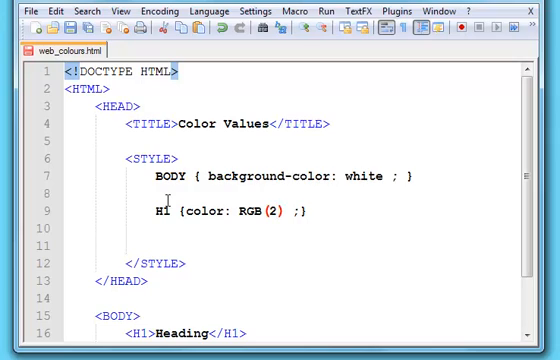
pyautogui.write('55')
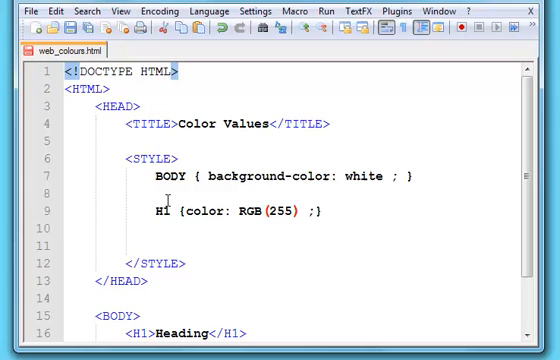
pyautogui.write(',')
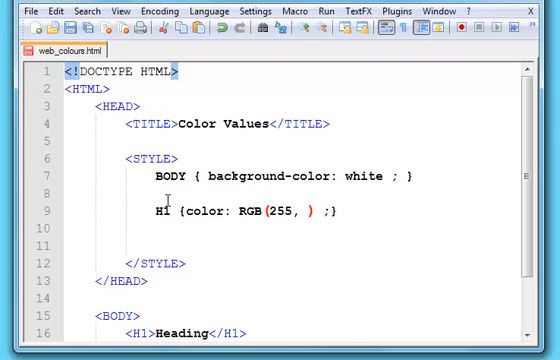
pyautogui.write('0,')
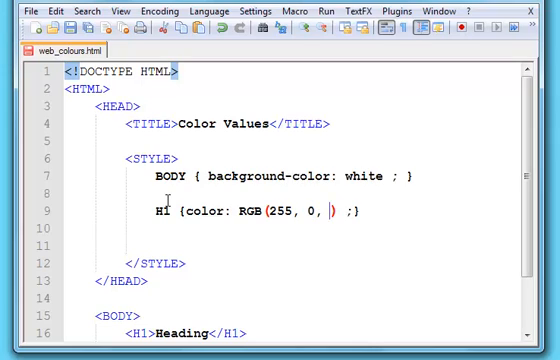
pyautogui.write('100')
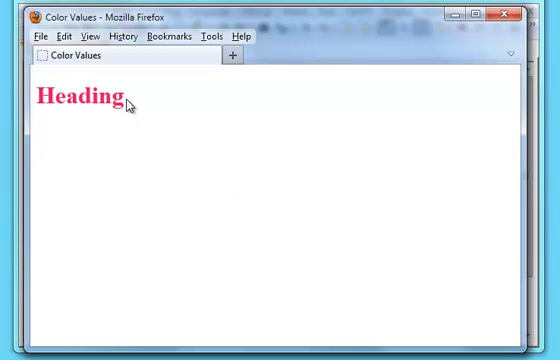
pyautogui.moveTo(460, 12)
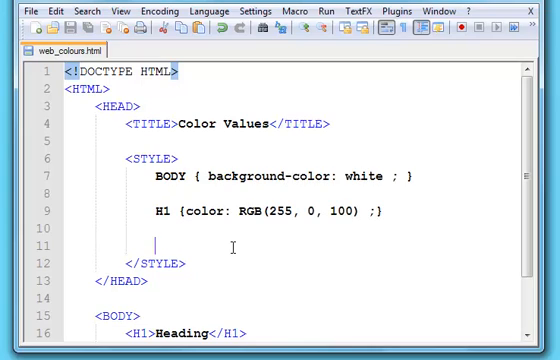
# - Duplicate the H1 rule as an RGBA rule with an alpha value added after 255, 0, 100
pyautogui.write('H1 {color: RGB(255, 0, 100) ;}')
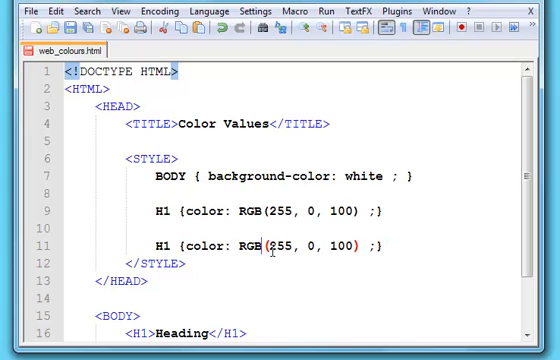
pyautogui.write('A')
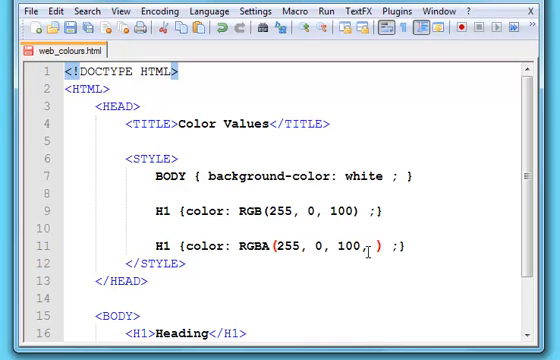
pyautogui.write('0.2')
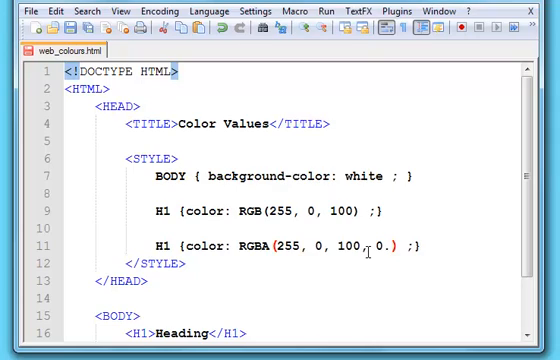
pyautogui.write('9')
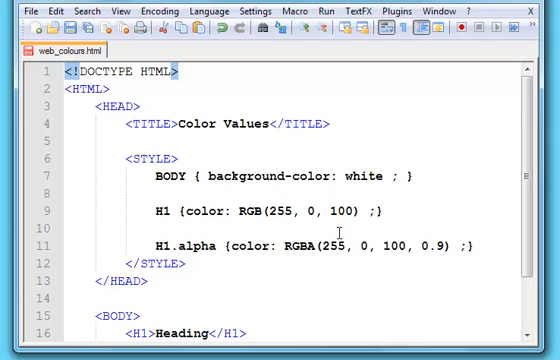
# - Give the second H1 tag class="alpha" and set the H1.alpha rule's alpha to 0.2
pyautogui.scroll(-3)
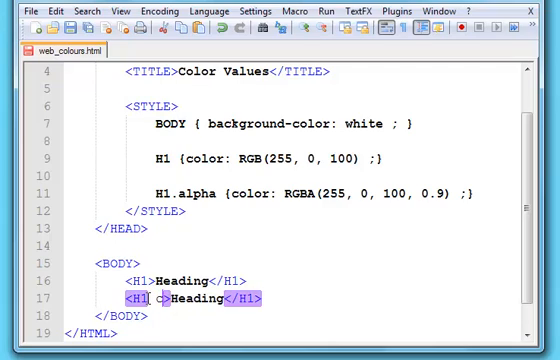
pyautogui.write('class=""')
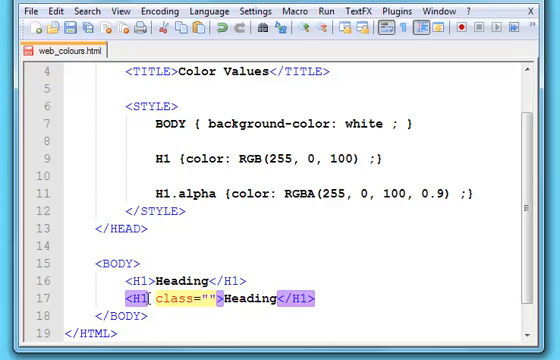
pyautogui.write('alpha')
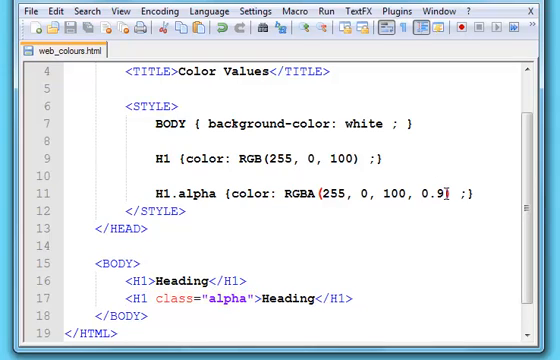
pyautogui.write('0.2')
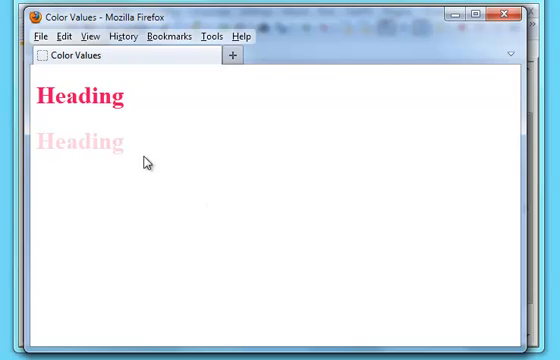
pyautogui.moveTo(136, 152)
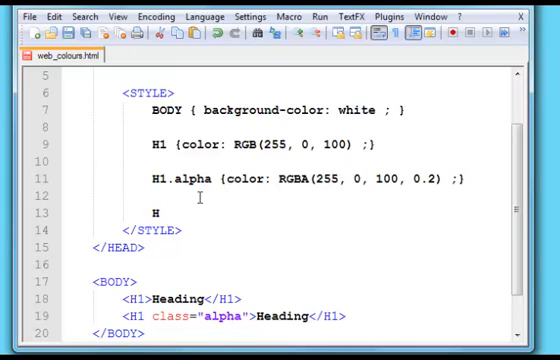
# - Add the rule H1.hex { color: #FF00AA ;} below the H1.alpha rule
pyautogui.write('1.hex')
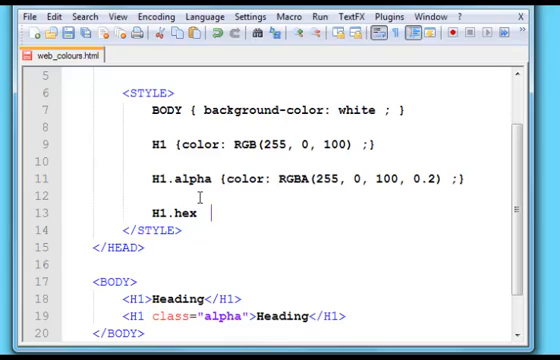
pyautogui.write('{}')
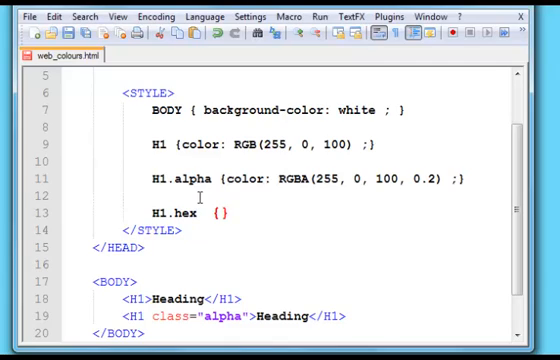
pyautogui.write('colo')
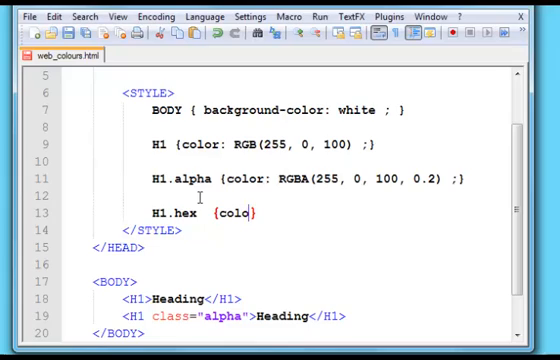
pyautogui.write('r:')
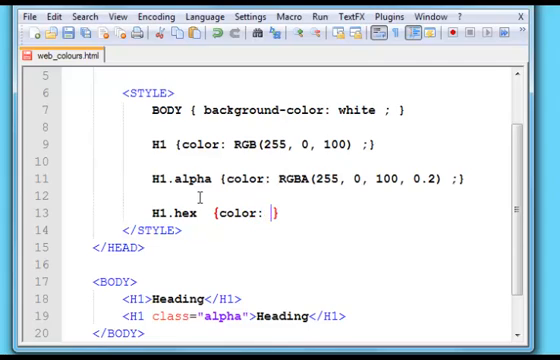
pyautogui.write('#')
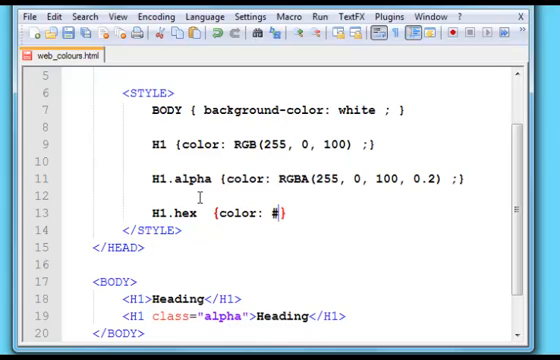
pyautogui.write('FF')
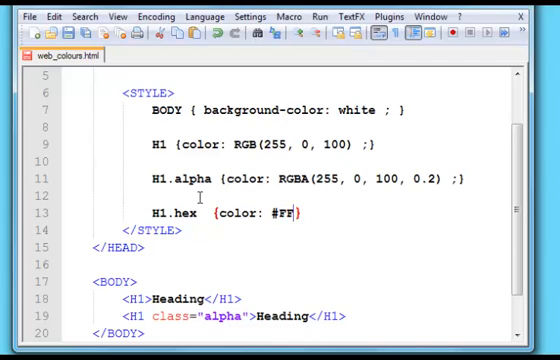
pyautogui.write('00AA')
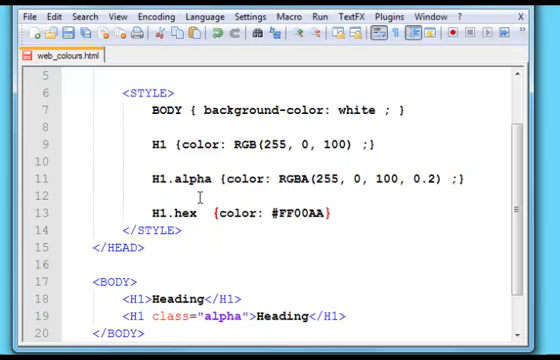
pyautogui.write(';')
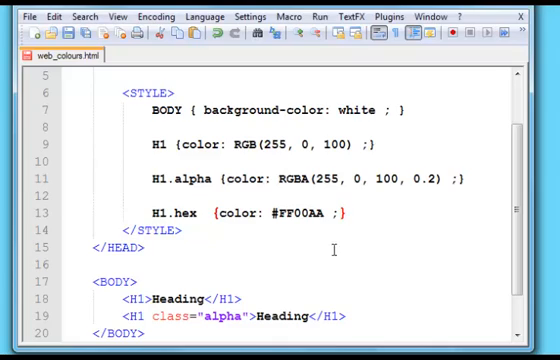
pyautogui.moveTo(368, 212)
pyautogui.write('/')
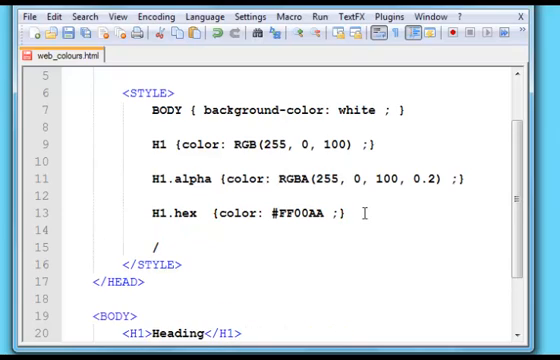
# - Write a CSS comment listing the hex digit values A=10, B=11 through F=15
pyautogui.write('*')
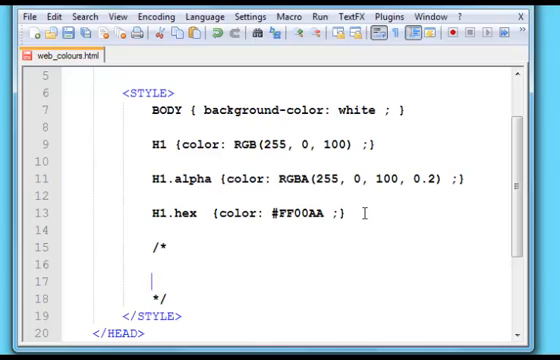
pyautogui.write('A=')
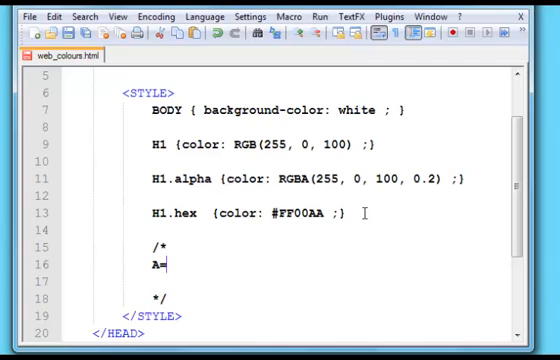
pyautogui.write('10')
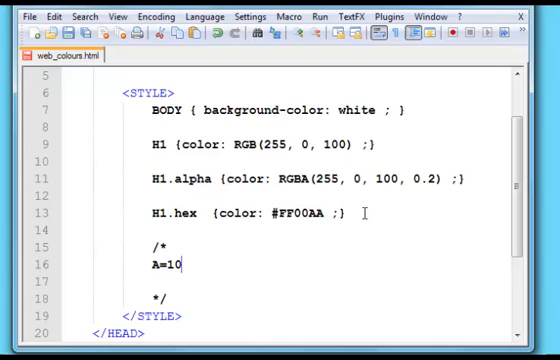
pyautogui.write('B')
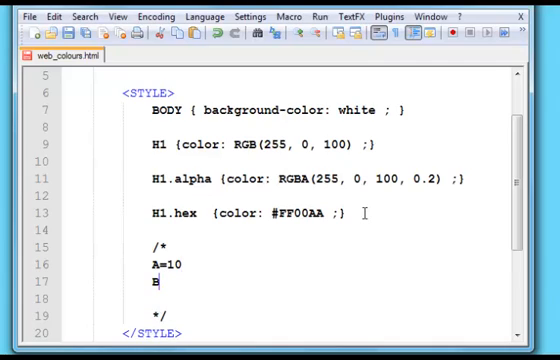
pyautogui.write('=11')
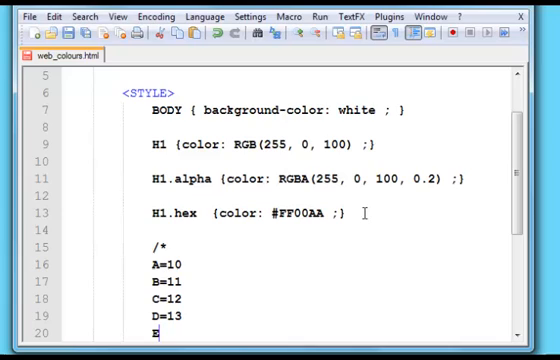
pyautogui.scroll(-3)
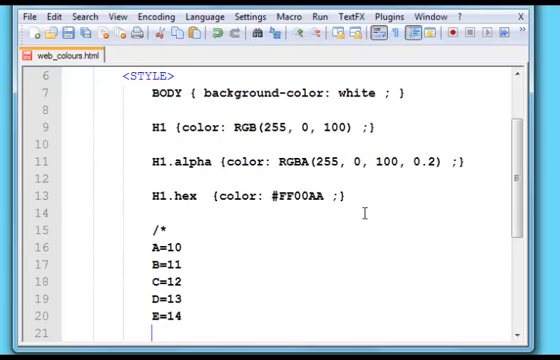
pyautogui.write('F=1')
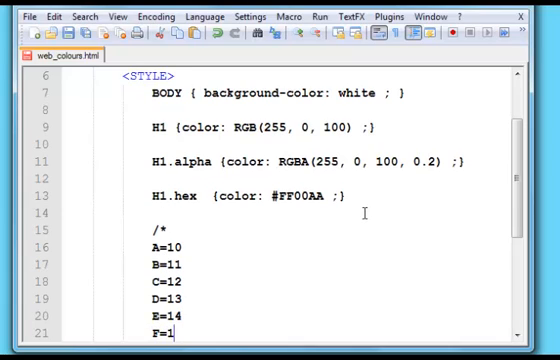
# - Position the cursor at the end of the F=15 line to add room for a worked example
pyautogui.scroll(-3)
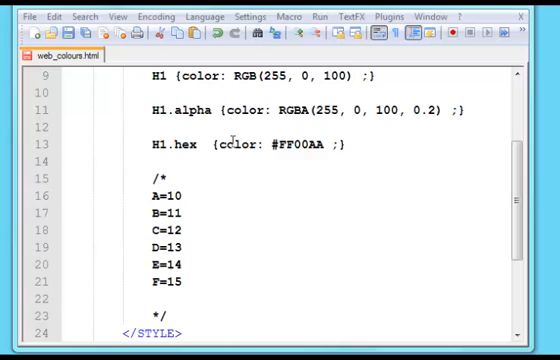
pyautogui.doubleClick(300, 144)
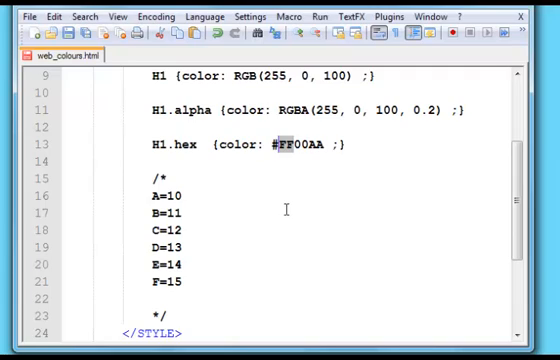
pyautogui.moveTo(276, 180)
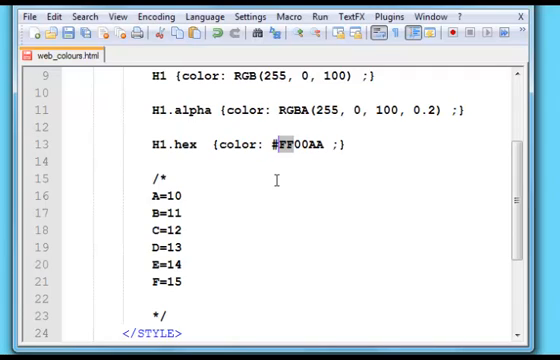
pyautogui.moveTo(256, 204)
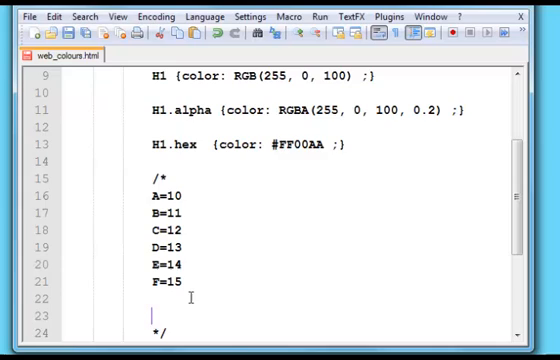
# - Add the place-value heading row '100 10 SINGLES' to the comment
pyautogui.write('100')
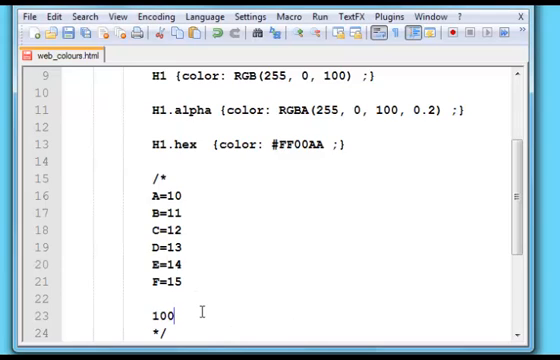
pyautogui.write('10')
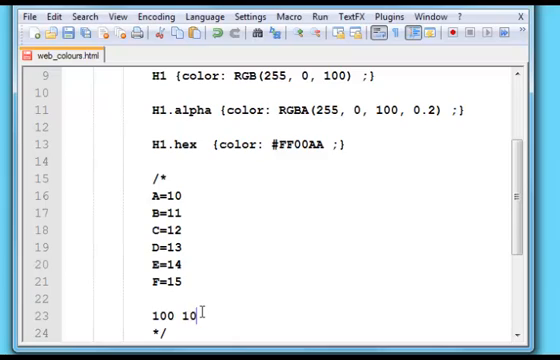
pyautogui.write('SING')
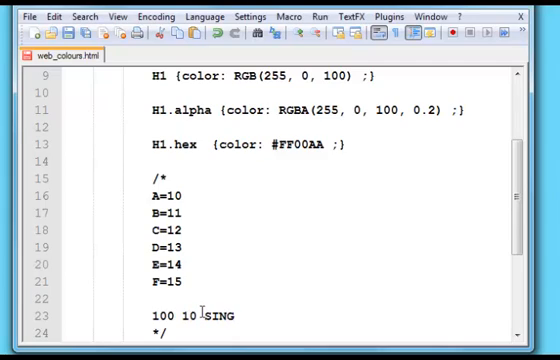
pyautogui.write('LES')
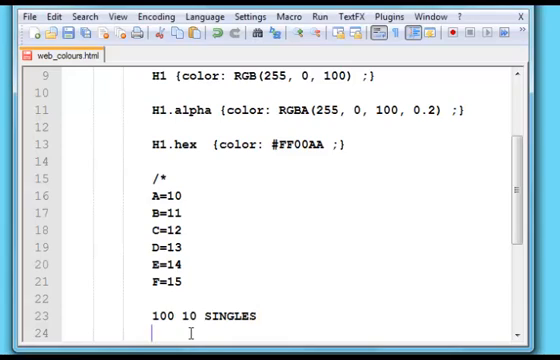
# - Write 255 split as the digits '2 5 5' beneath the place-value headings
pyautogui.write('2')
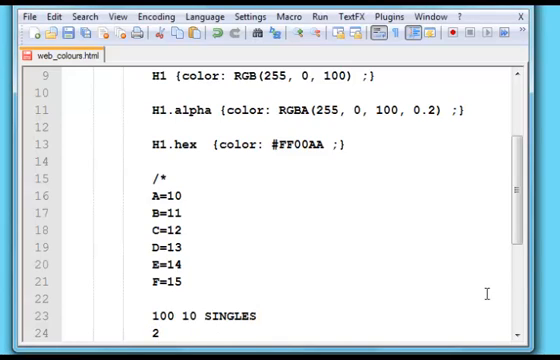
pyautogui.scroll(-3)
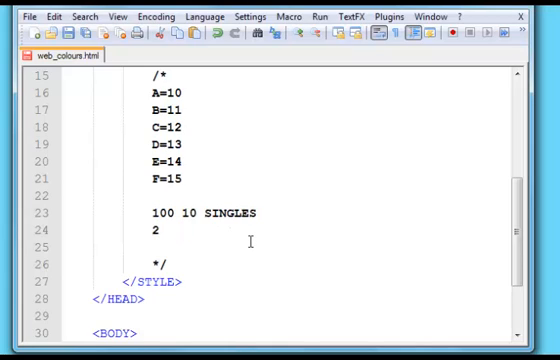
pyautogui.write('5')
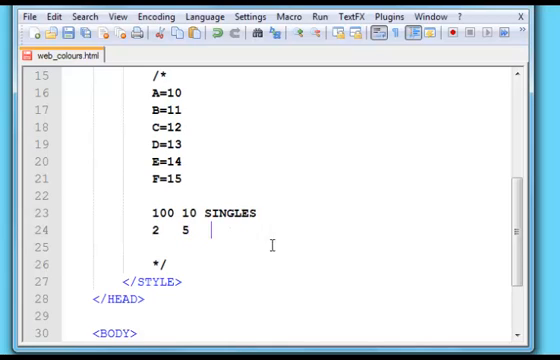
pyautogui.write('5')
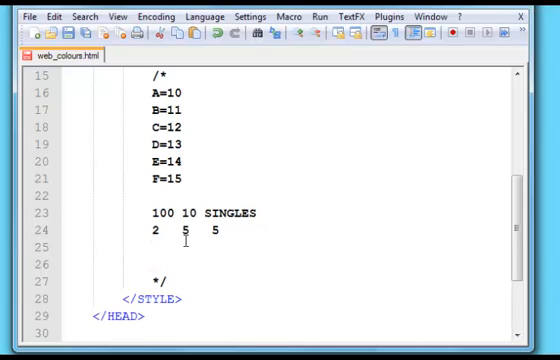
# - Add the hex place-value heading row '16 SINGLES' to the comment
pyautogui.write('16')
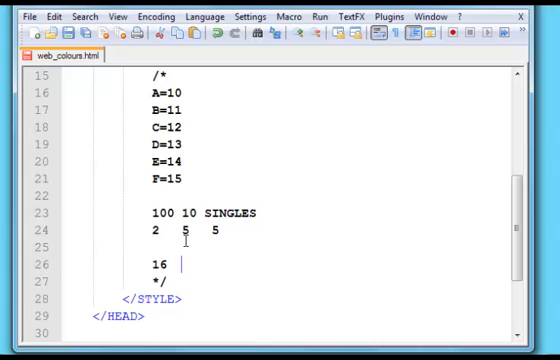
pyautogui.write('SING')
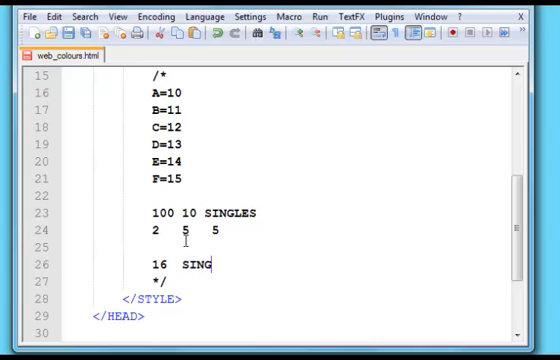
pyautogui.write('LES')
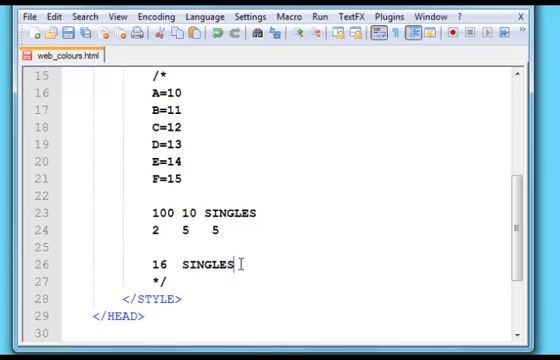
pyautogui.press('Enter')
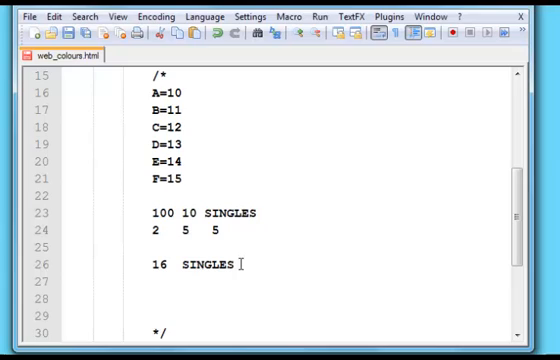
# - Write the rows 'F F' and 'A A' beneath the 16 SINGLES heading
pyautogui.write('F')
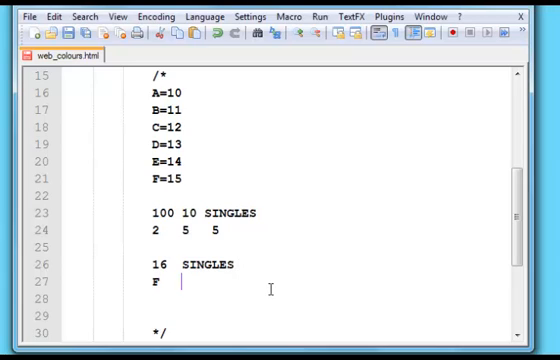
pyautogui.write('F')
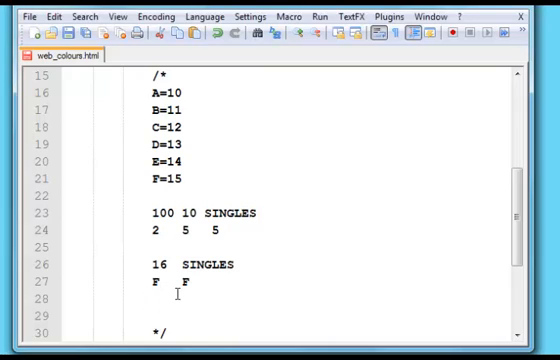
pyautogui.write('A')
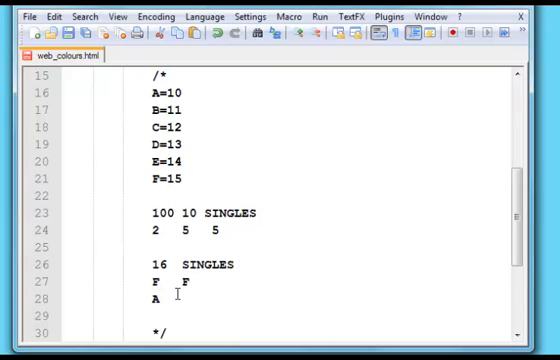
pyautogui.write('A')
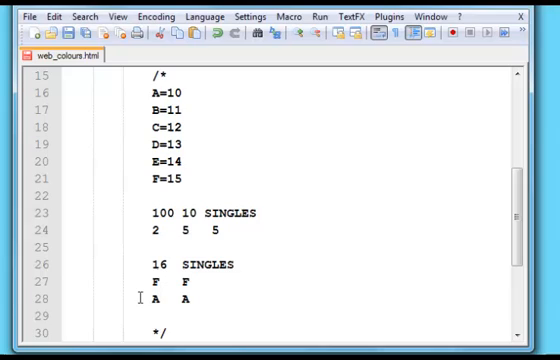
pyautogui.doubleClick(156, 94)
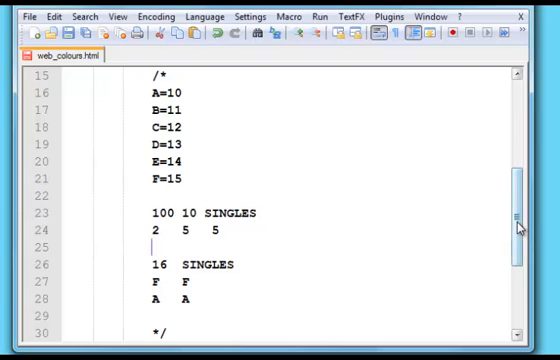
# - Change the third H1 tag's class from alpha to hex in the BODY
pyautogui.scroll(3)
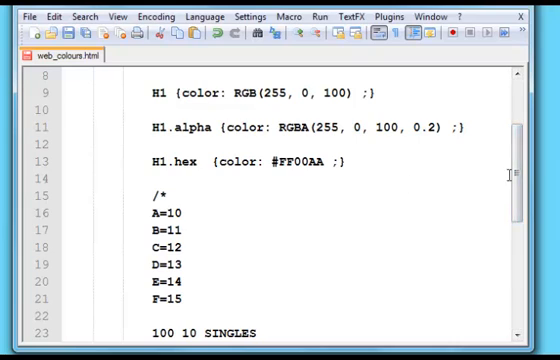
pyautogui.scroll(-3)
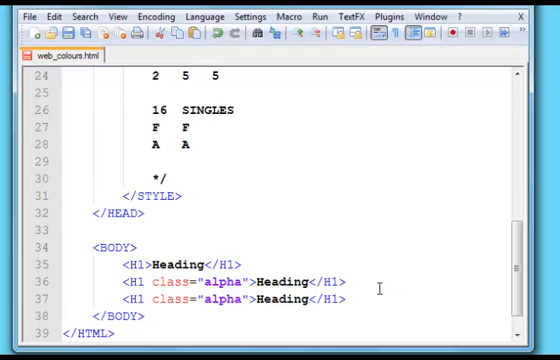
pyautogui.doubleClick(220, 302)
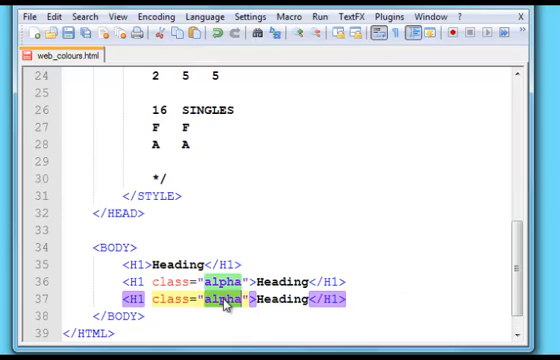
pyautogui.write('HEX')
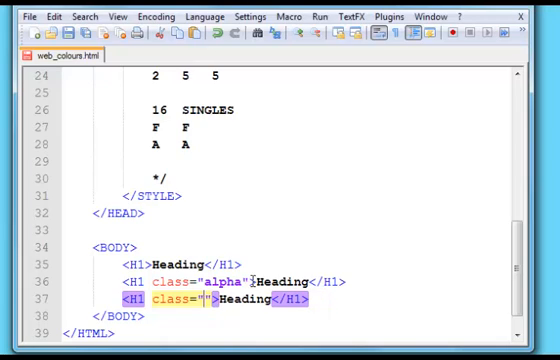
pyautogui.write('hex')
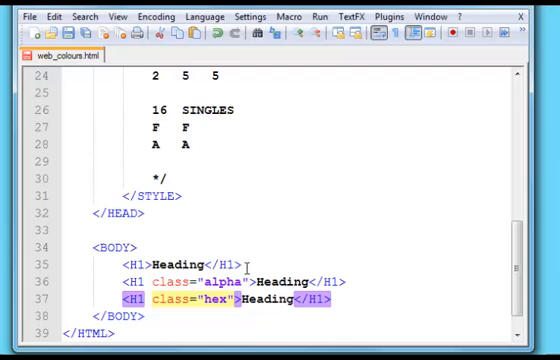